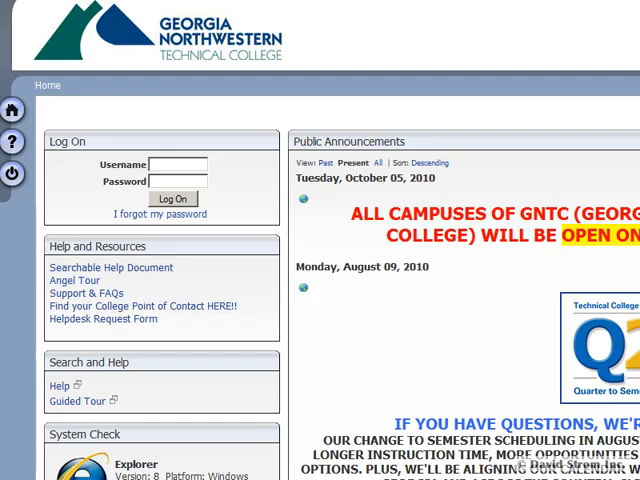
# - Scroll the ANGEL Learning home page down to the System Check panel showing Flash and QuickTime failing
pyautogui.scroll(-3)
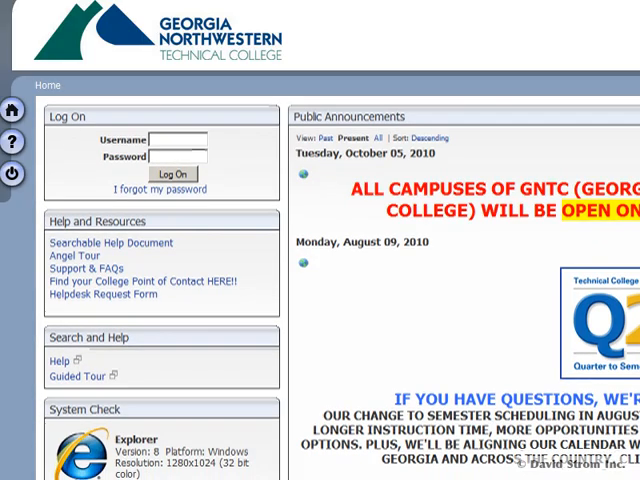
pyautogui.scroll(-3)
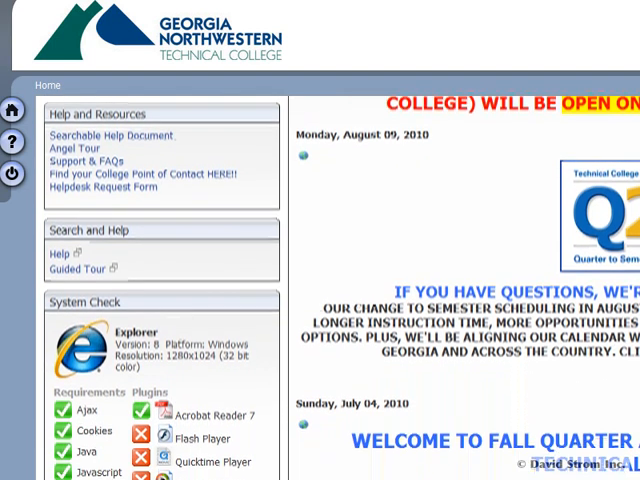
pyautogui.scroll(-3)
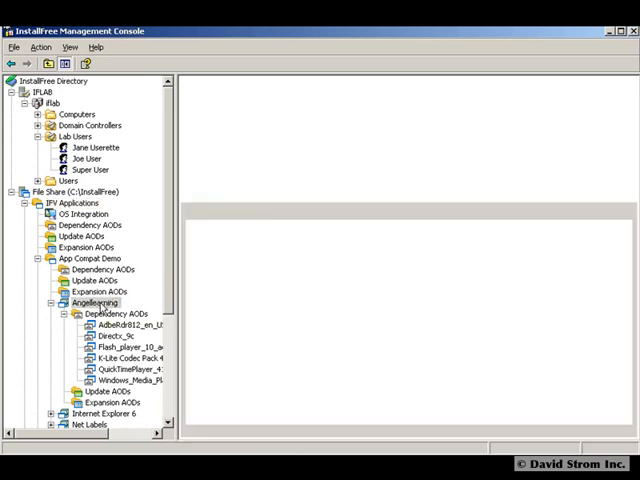
# - Select the Angellearning package under App Compat Demo and list its Dependency AODs, including Adobe Reader, Flash and QuickTime
pyautogui.click(95, 302)
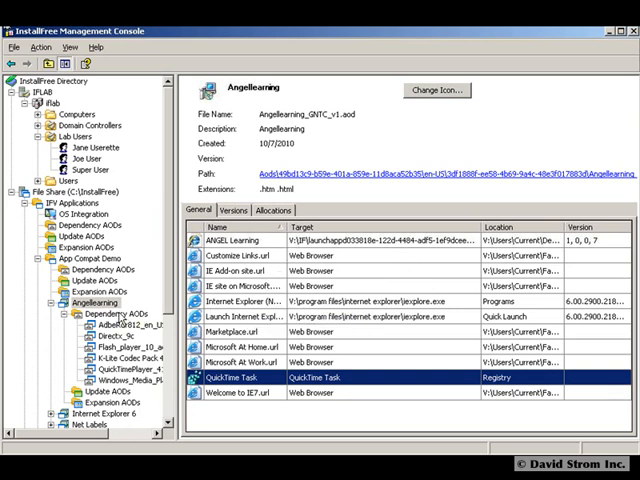
pyautogui.click(118, 314)
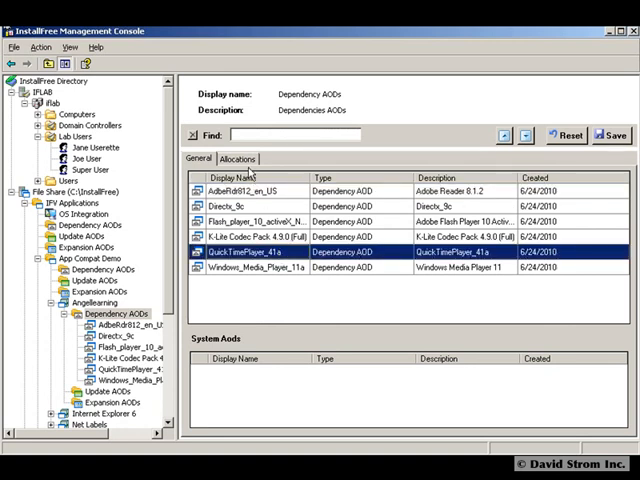
pyautogui.moveTo(251, 207)
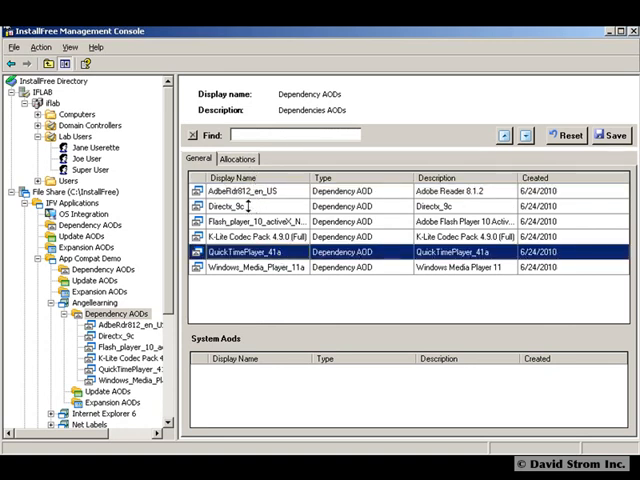
pyautogui.click(250, 206)
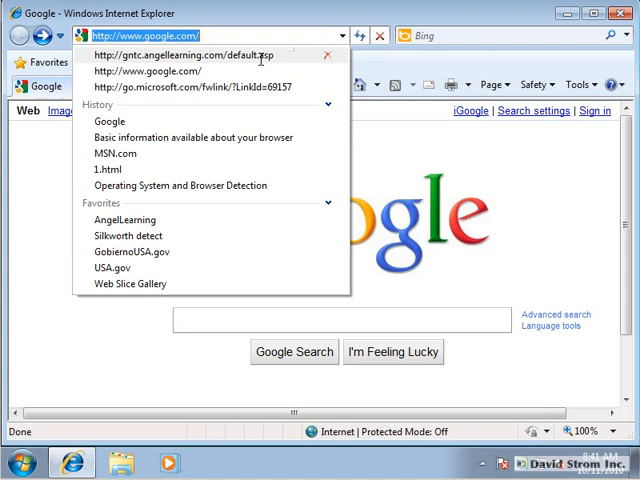
# - Load gntc.angellearning.com from the address dropdown in virtual IE7 and dismiss the About Internet Explorer box
pyautogui.click(114, 168)
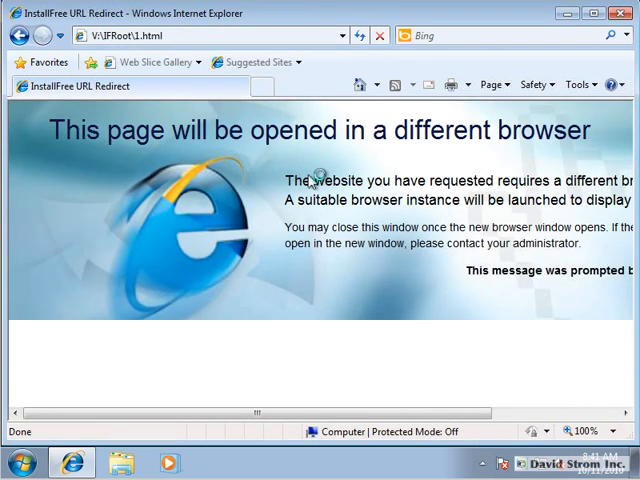
pyautogui.moveTo(408, 295)
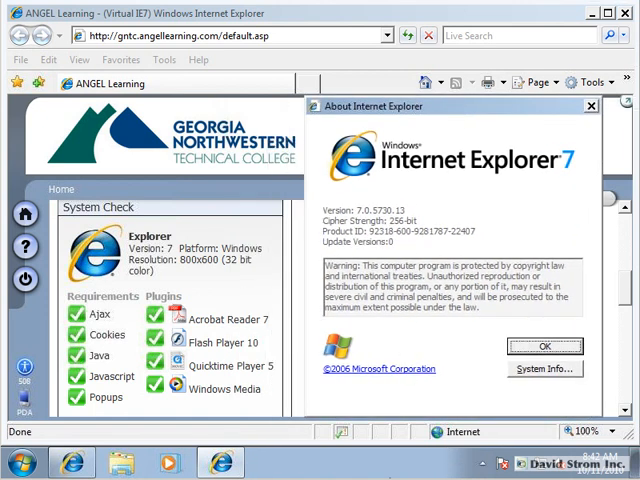
pyautogui.click(20, 462)
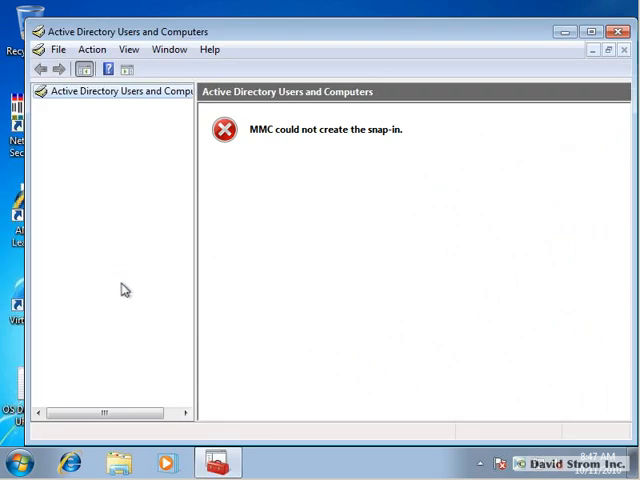
pyautogui.moveTo(249, 149)
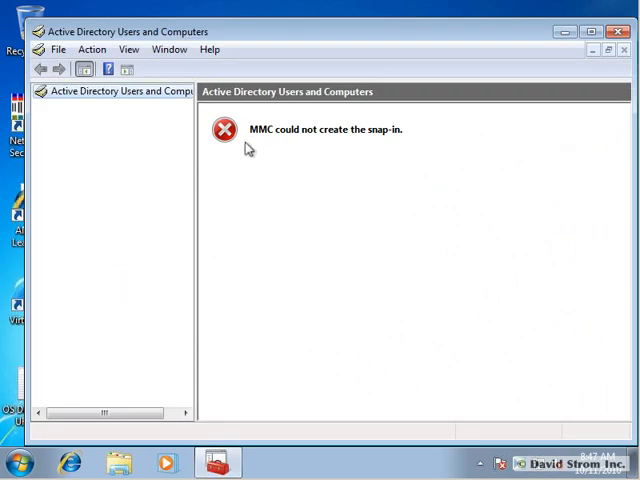
pyautogui.moveTo(420, 140)
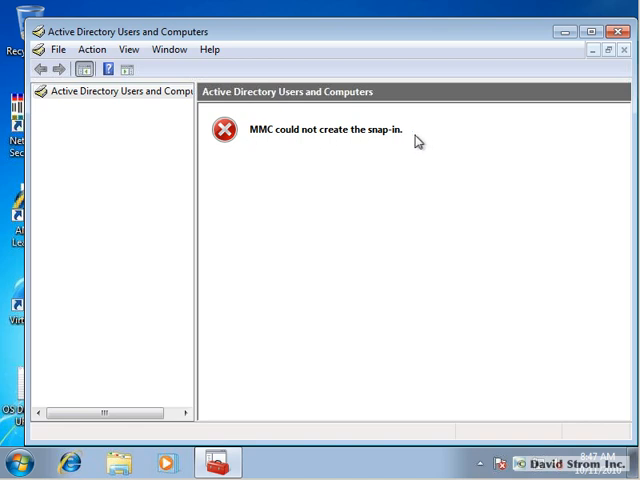
pyautogui.moveTo(329, 365)
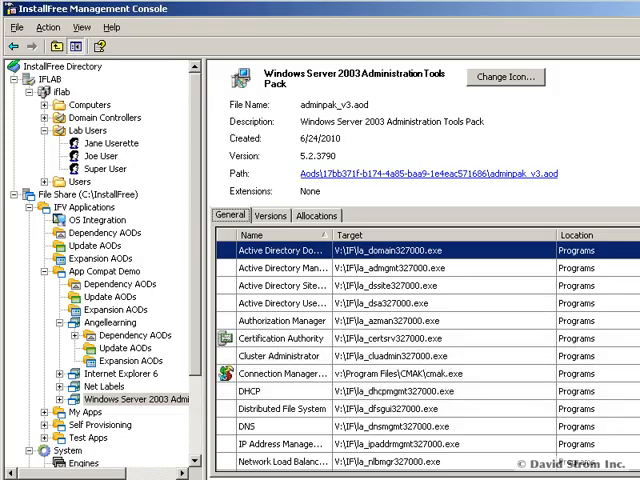
# - In the pack's Allocations, locate 'joe user' in Find Users and Groups and confirm the allocation
pyautogui.scroll(-3)
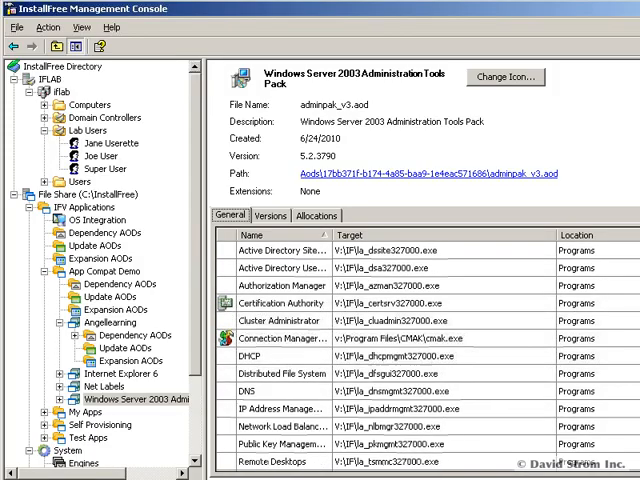
pyautogui.click(551, 200)
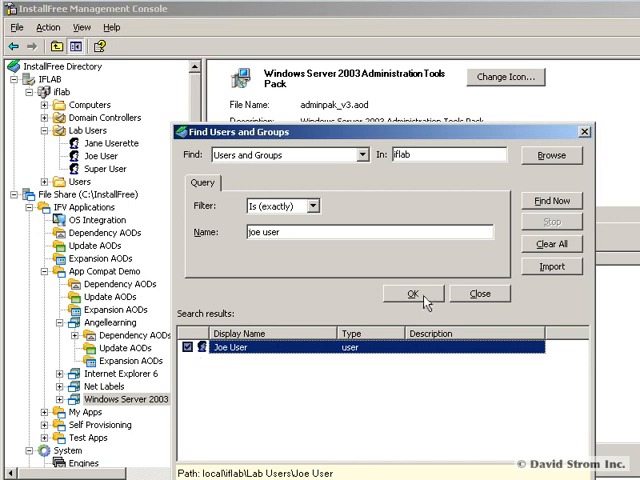
pyautogui.click(413, 293)
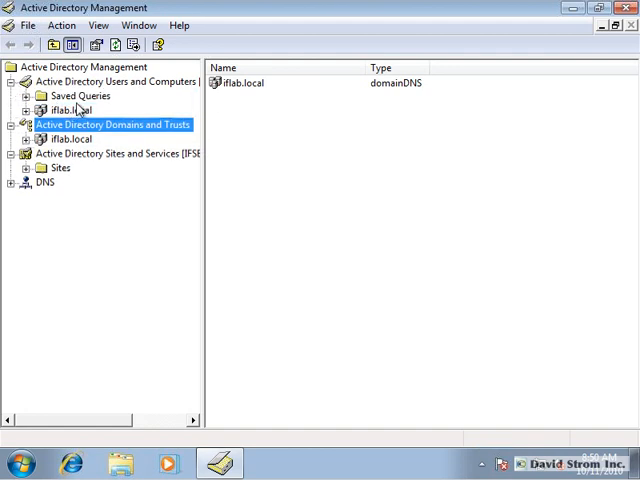
# - Select the iflab.local domain under Active Directory Users and Computers
pyautogui.click(73, 110)
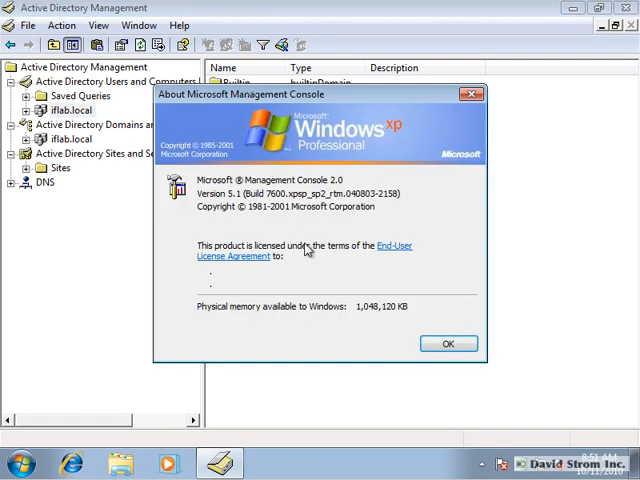
pyautogui.moveTo(307, 250)
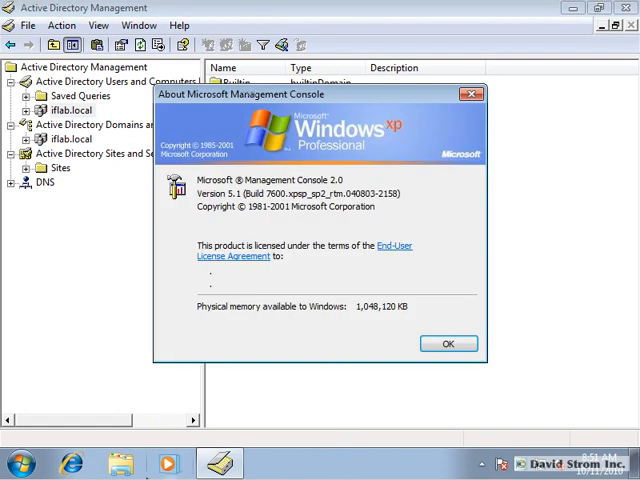